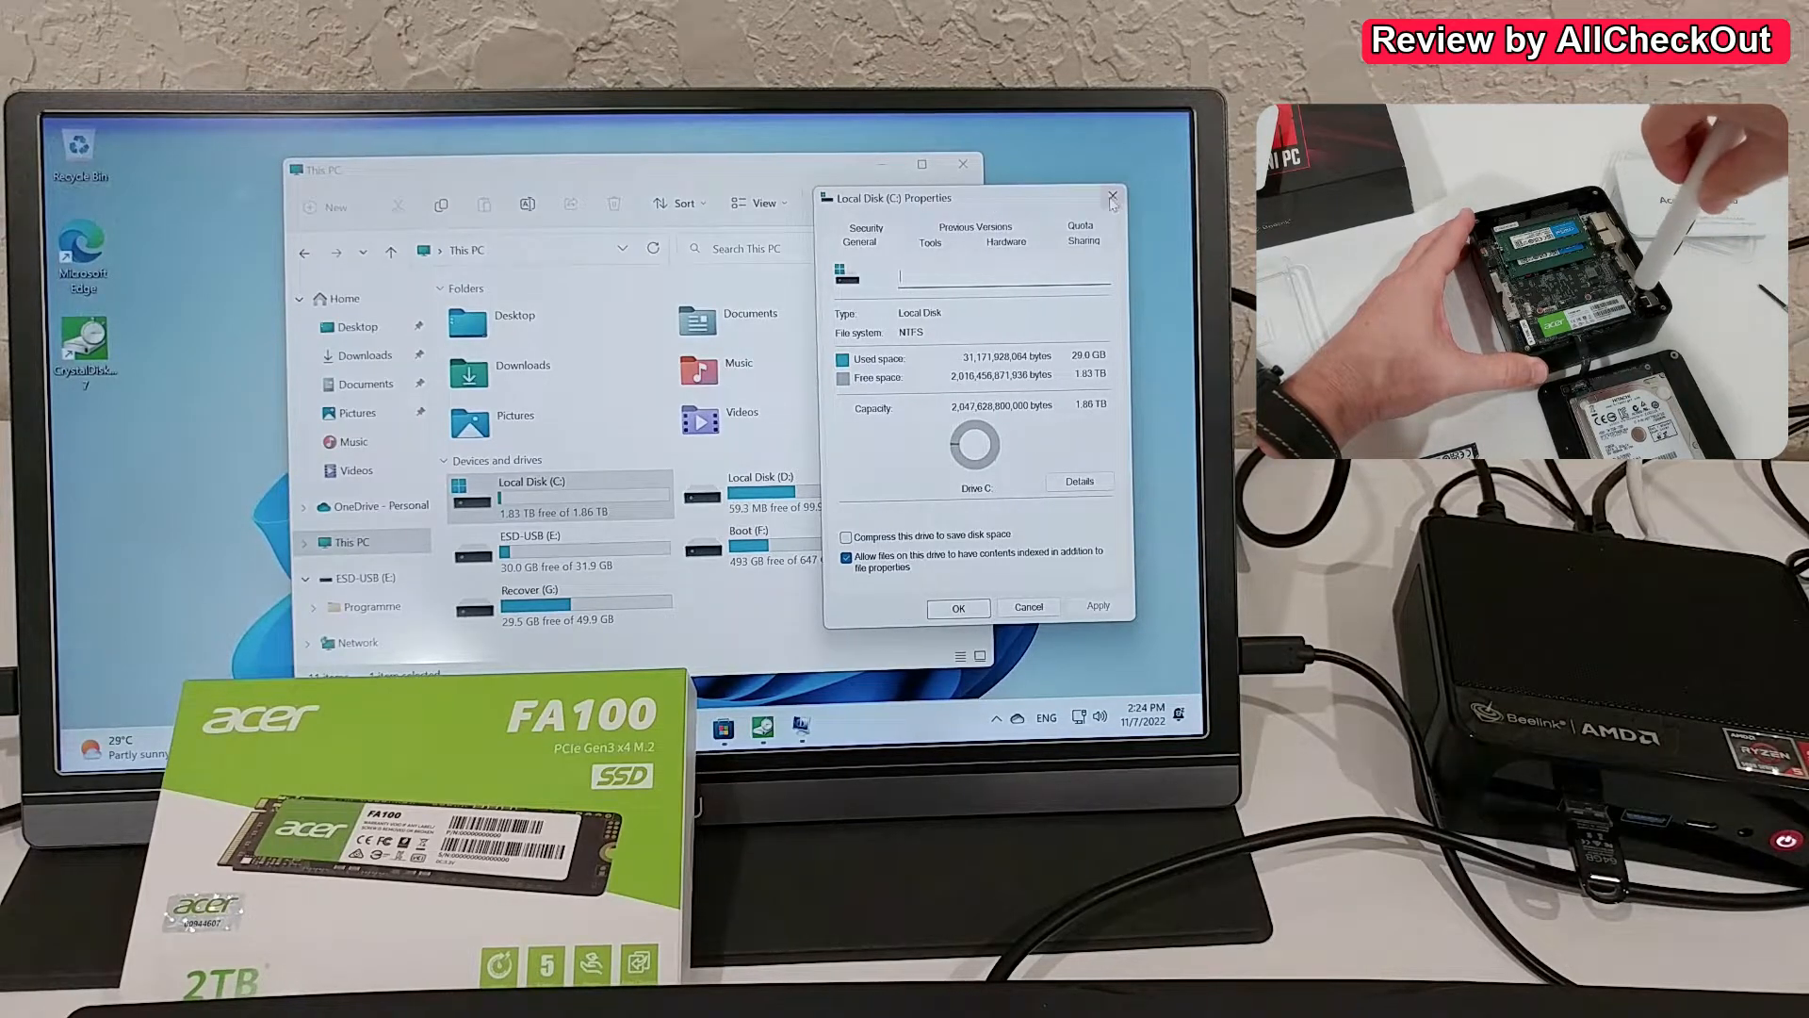
Close the Local Disk (C:) Properties dialog showing 1.86 TB capacity, returning to This PC
click(1111, 196)
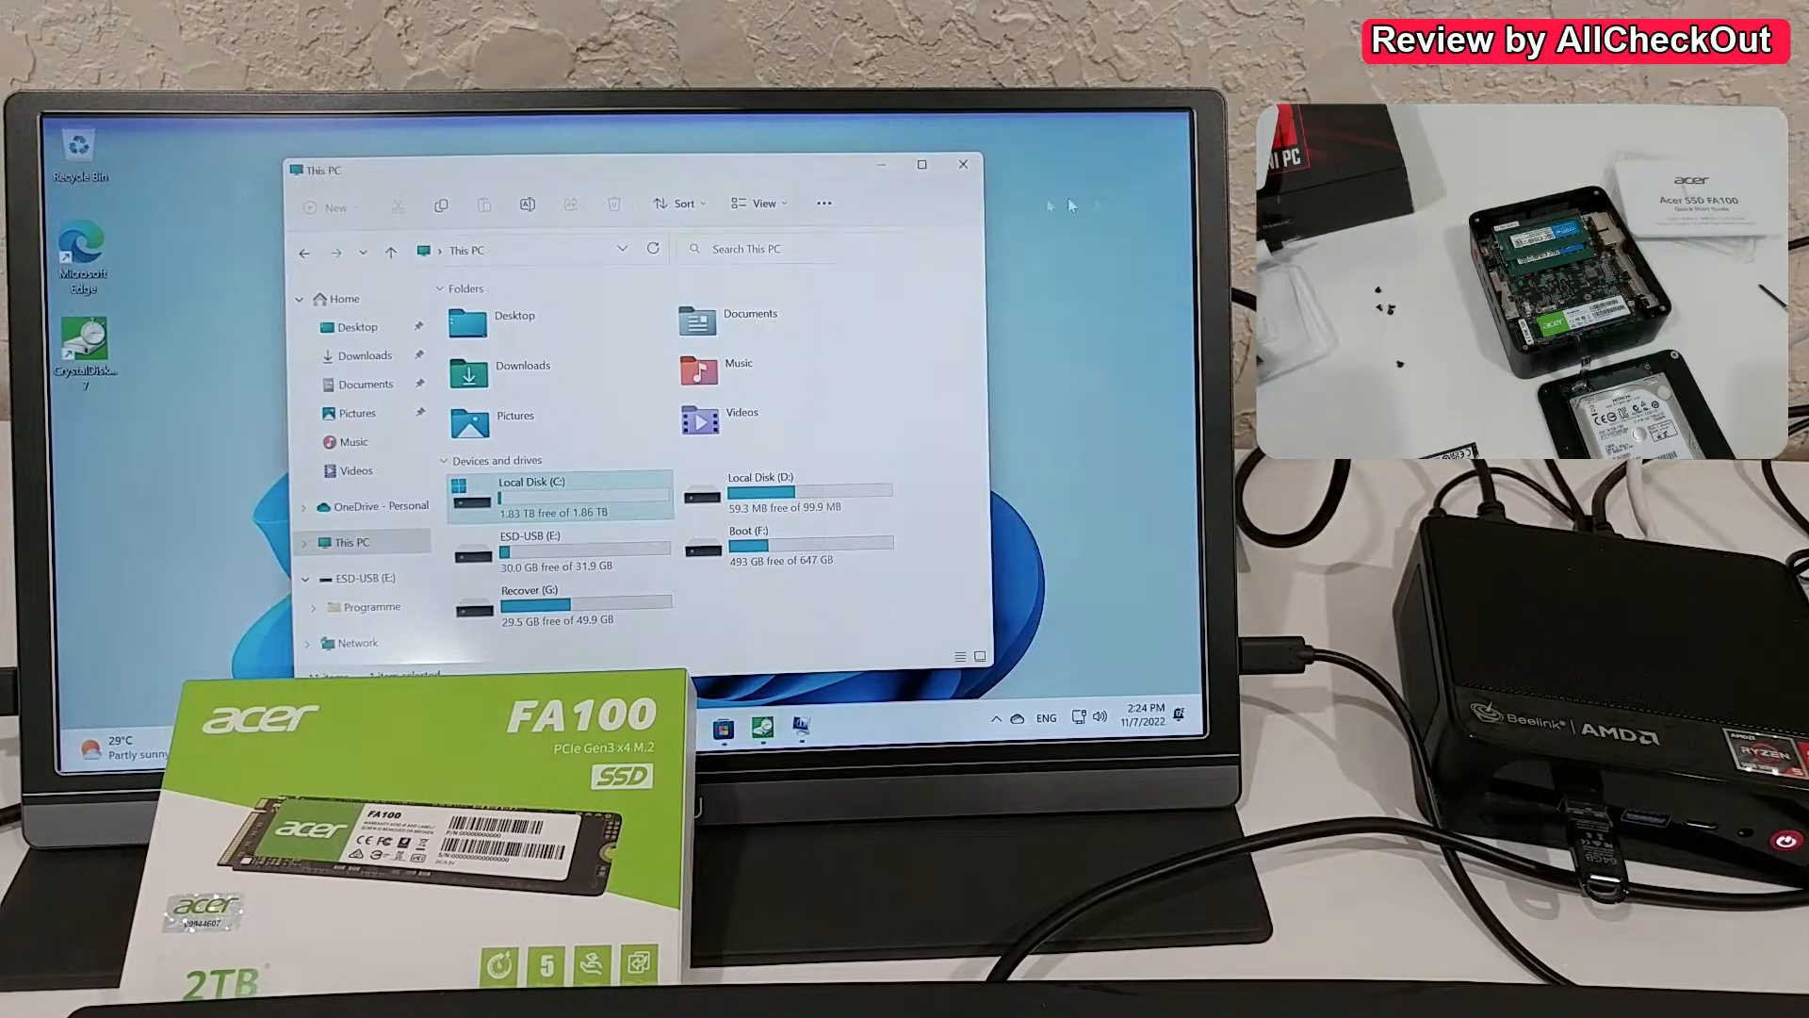